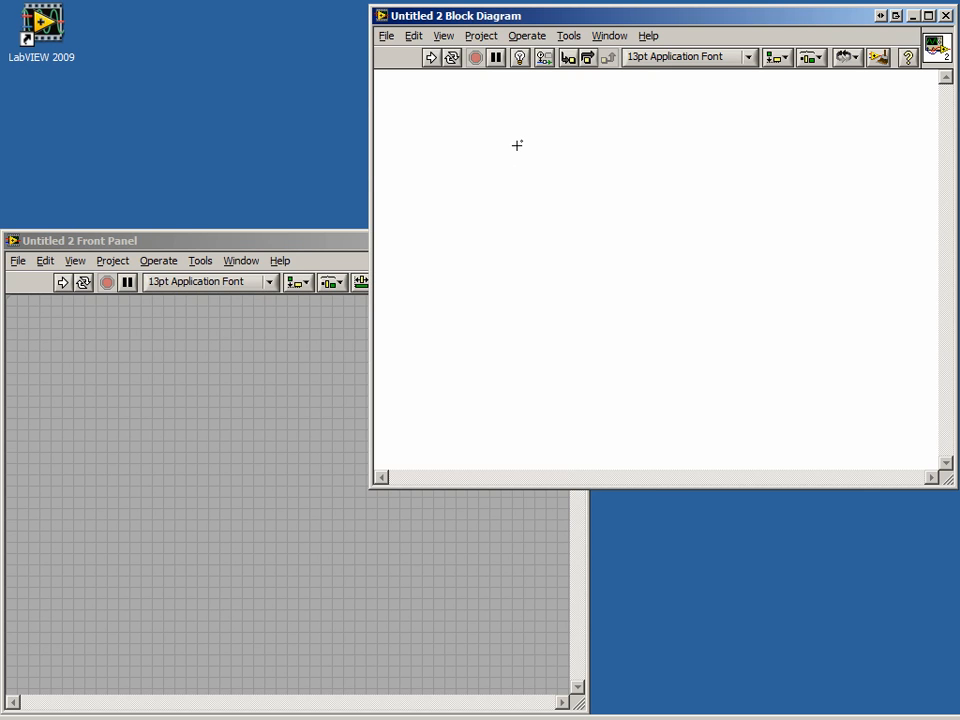
Step: Place a While Loop from Programming > Structures onto the block diagram
right_click(517, 145)
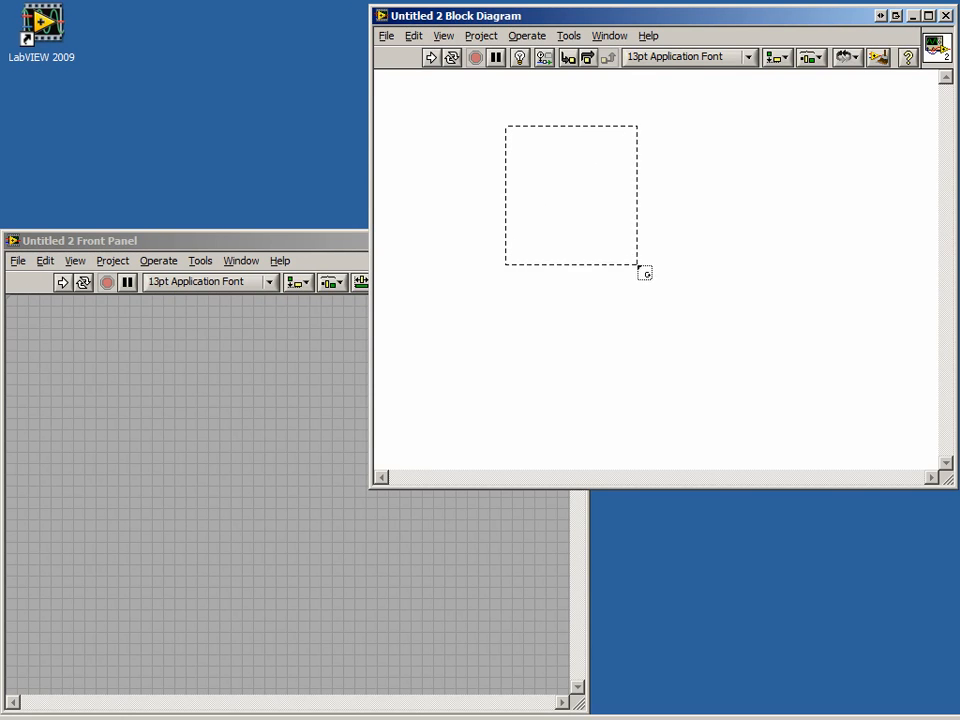
left_click_drag(640, 268, 765, 363)
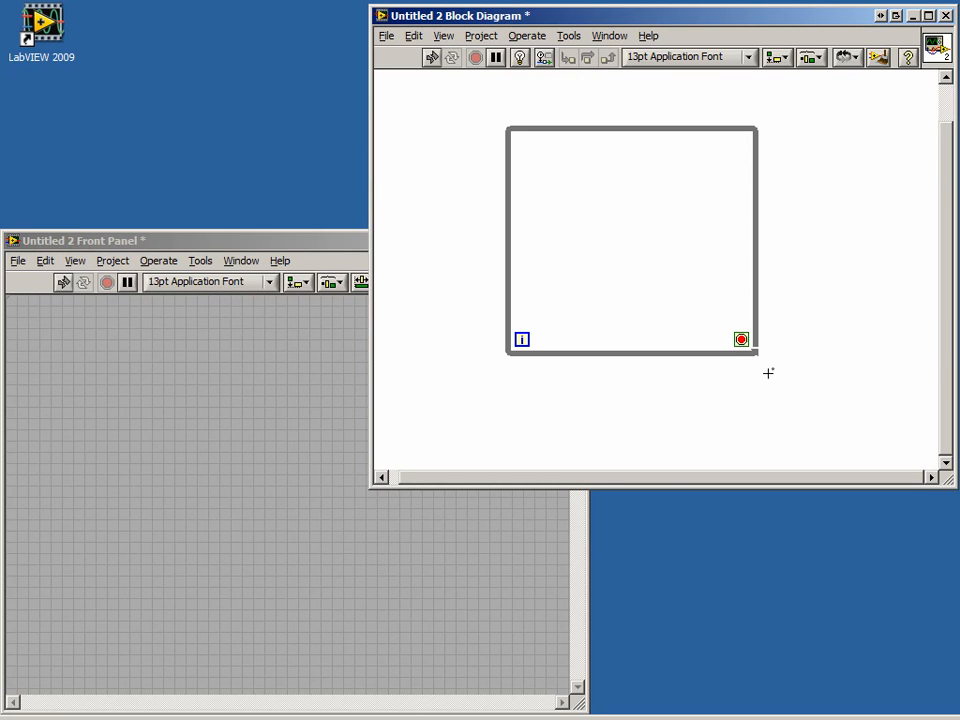
mouse_move(478, 347)
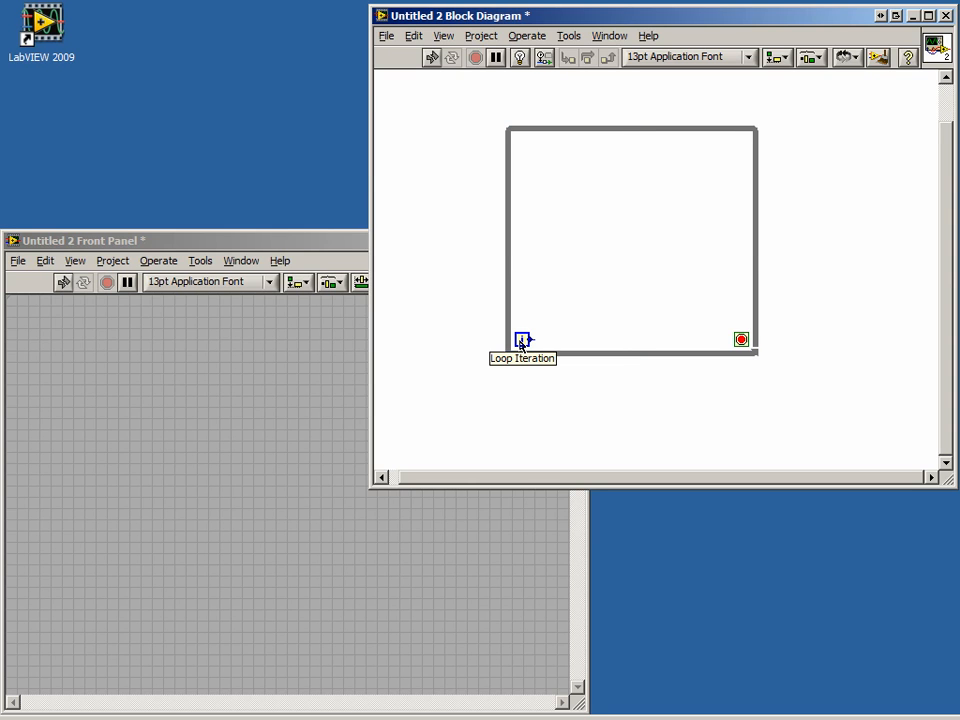
mouse_move(740, 340)
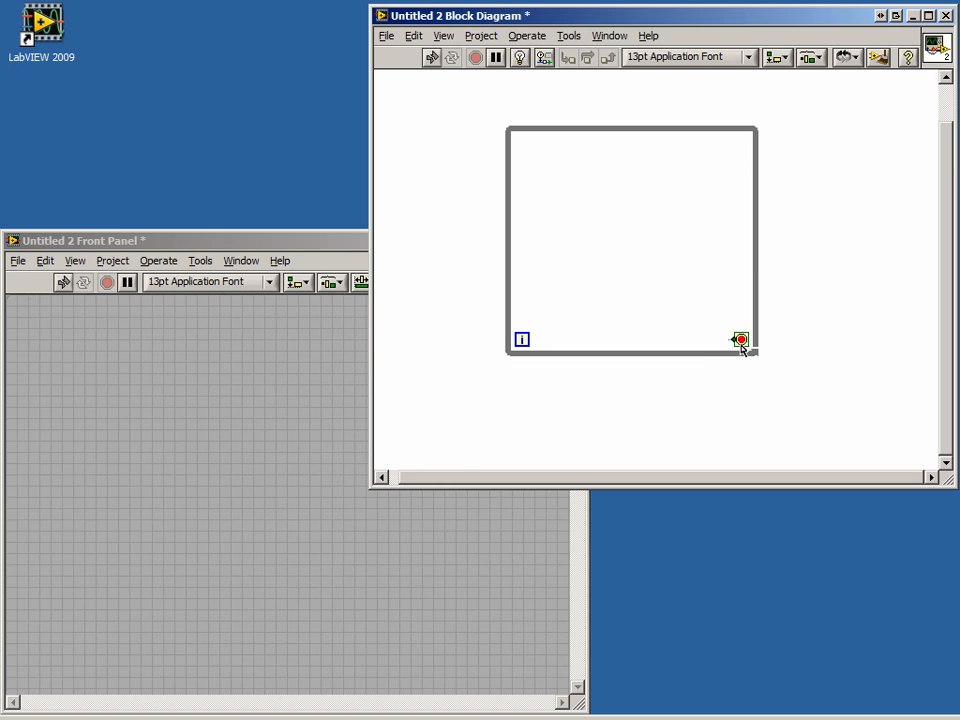
mouse_move(740, 340)
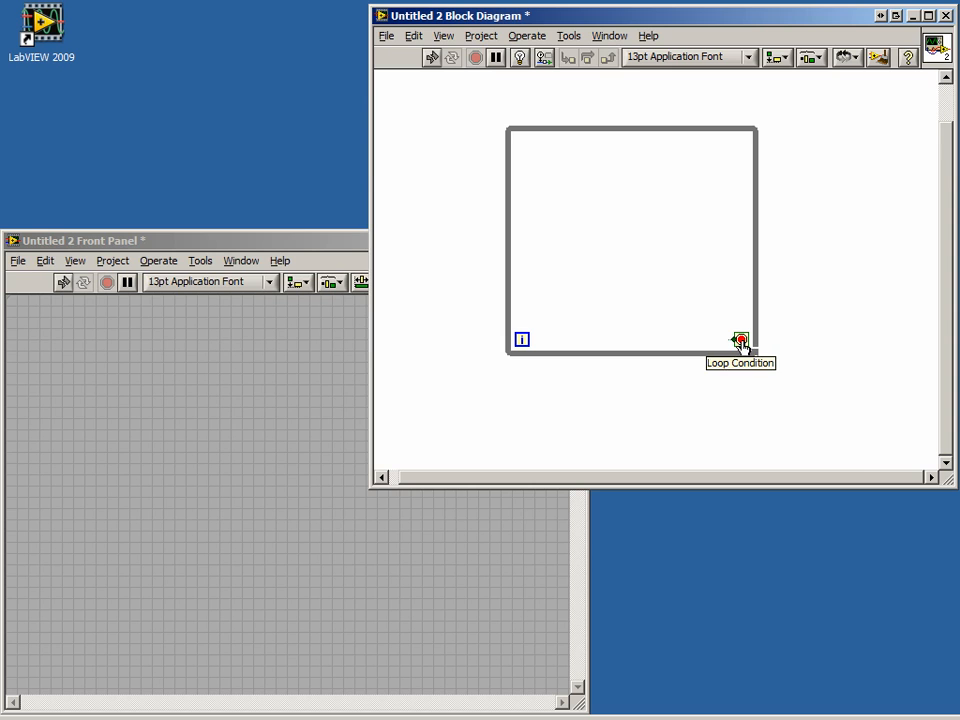
right_click(740, 340)
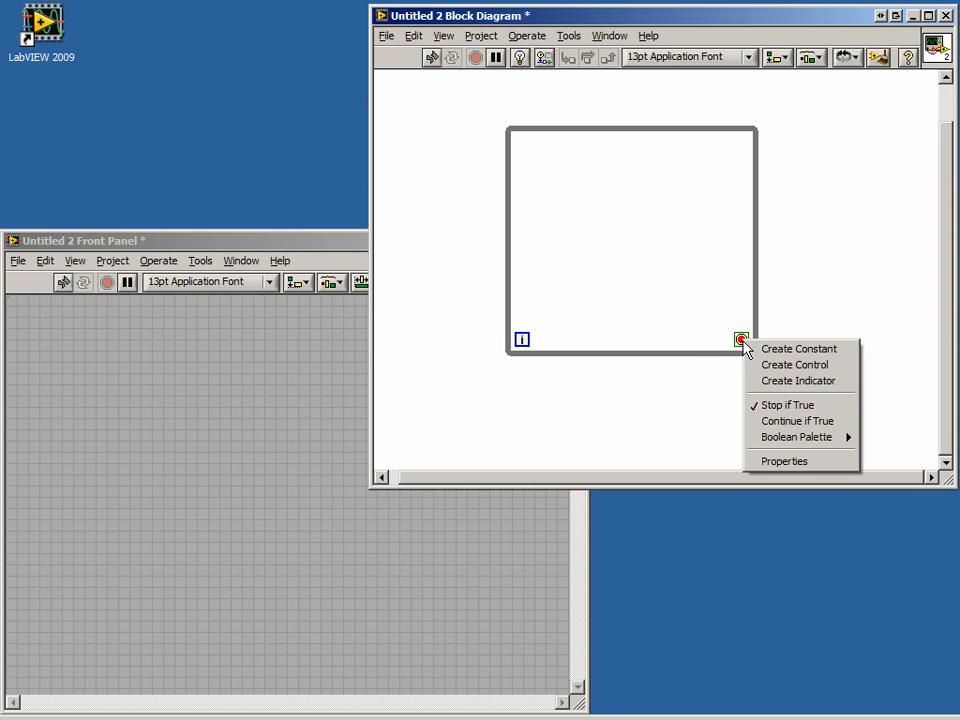
mouse_move(755, 400)
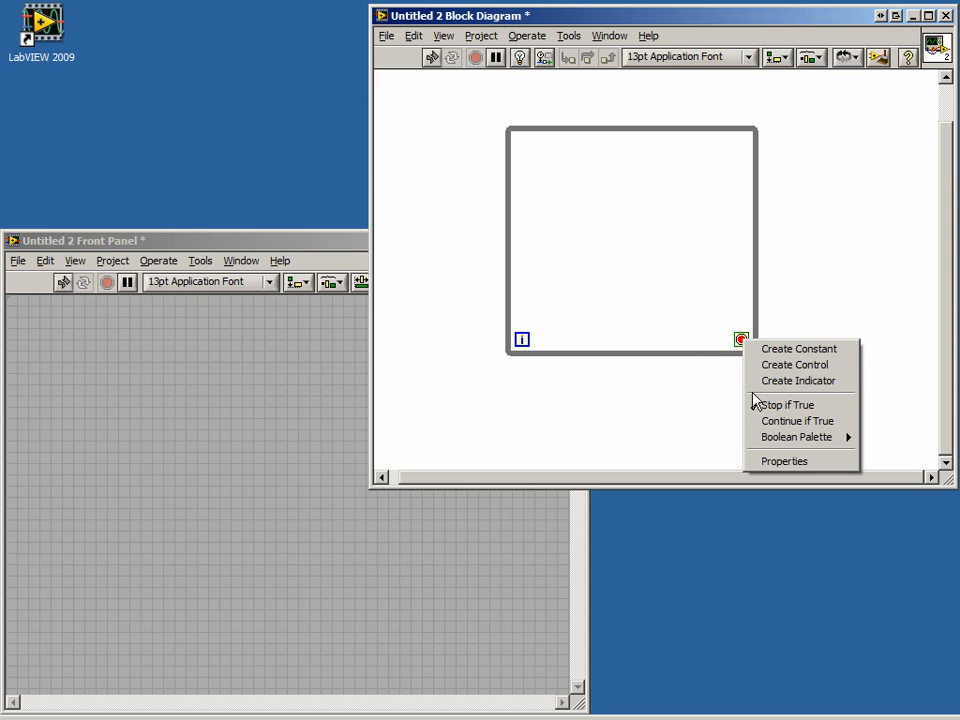
mouse_move(797, 420)
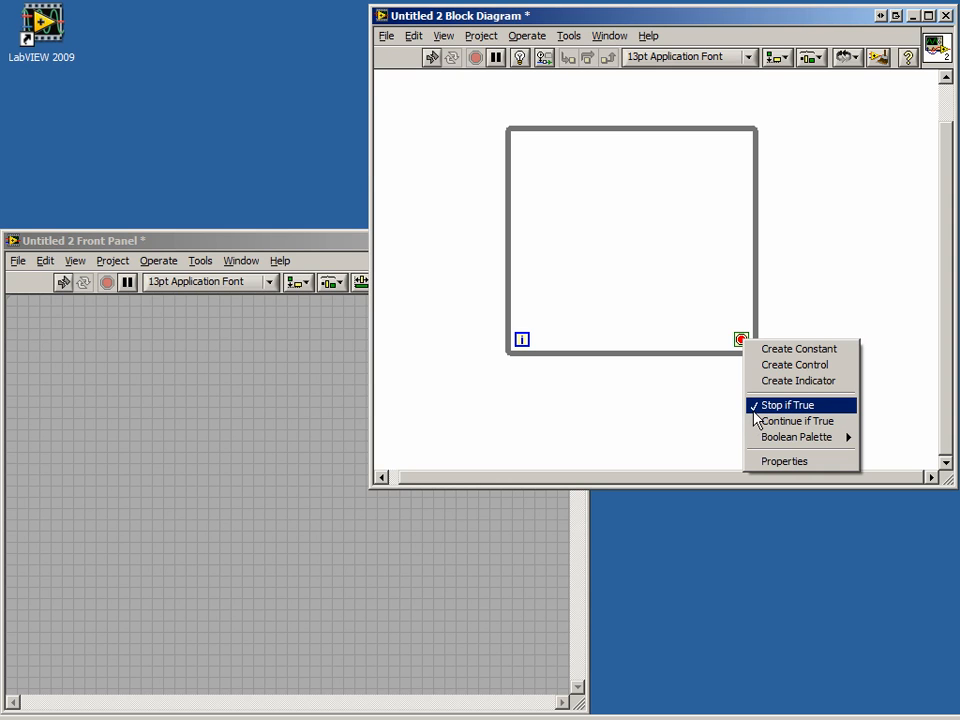
mouse_move(796, 420)
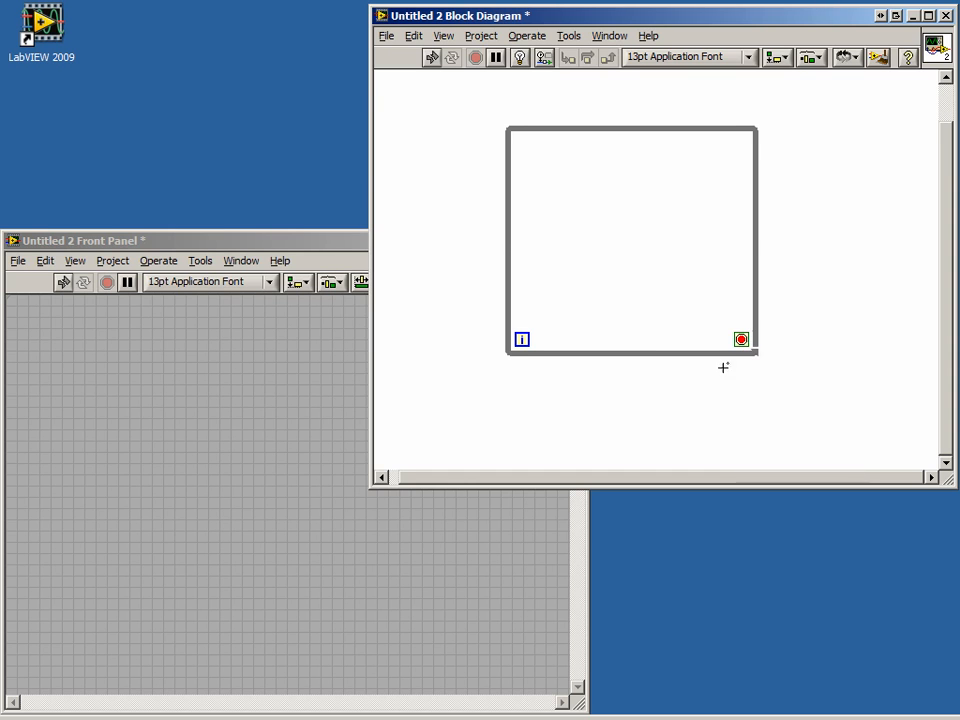
Step: Create a stop button for the loop condition and a Numeric indicator for the iteration count
right_click(741, 339)
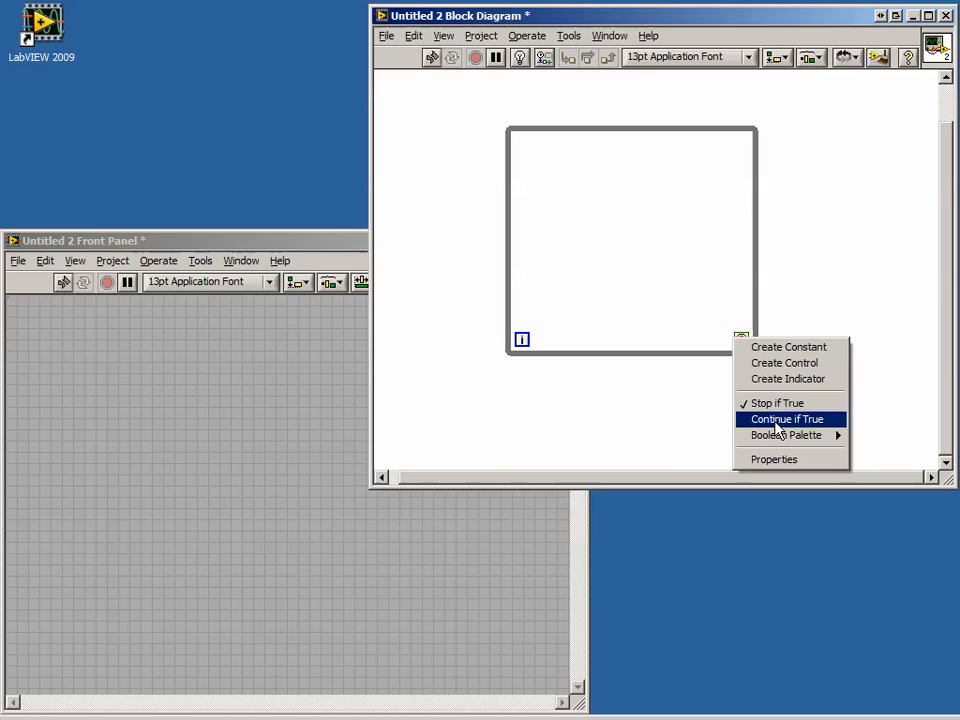
mouse_move(790, 347)
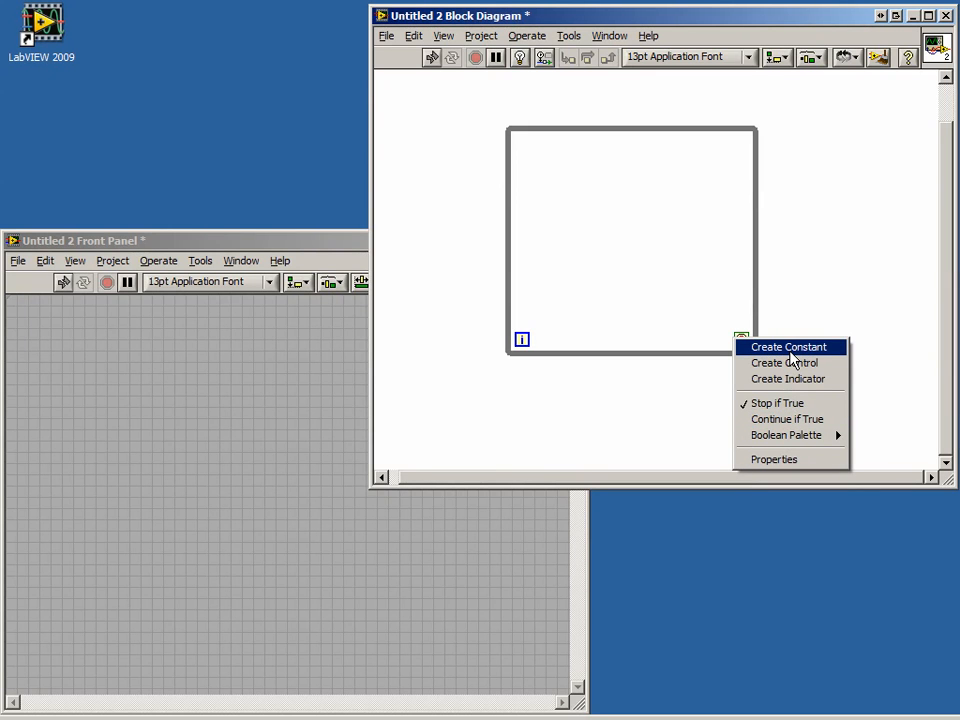
left_click(783, 362)
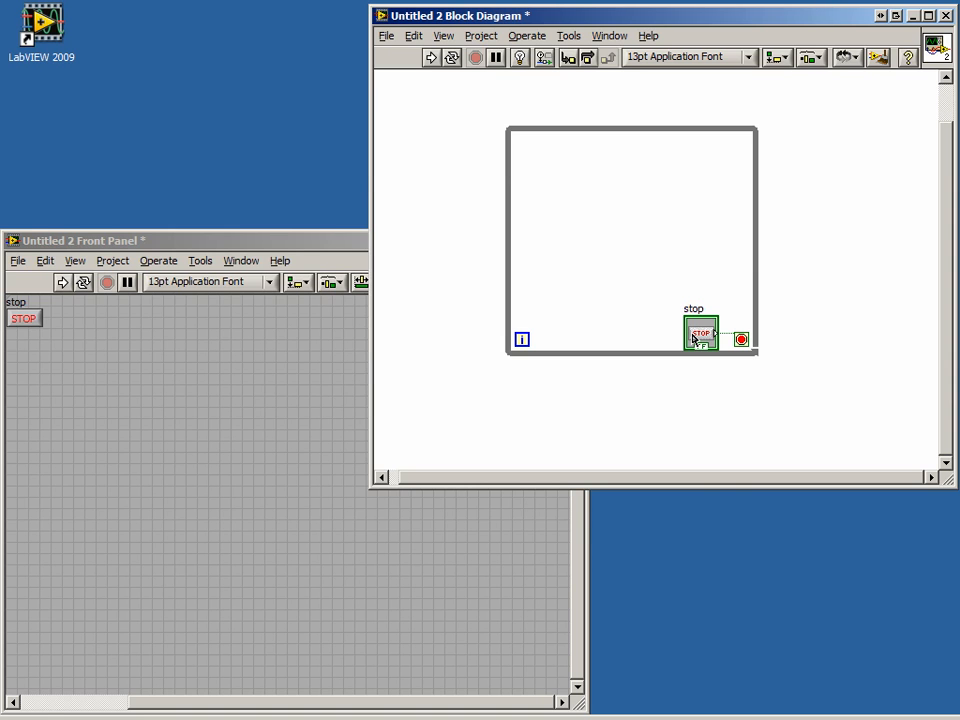
mouse_move(528, 338)
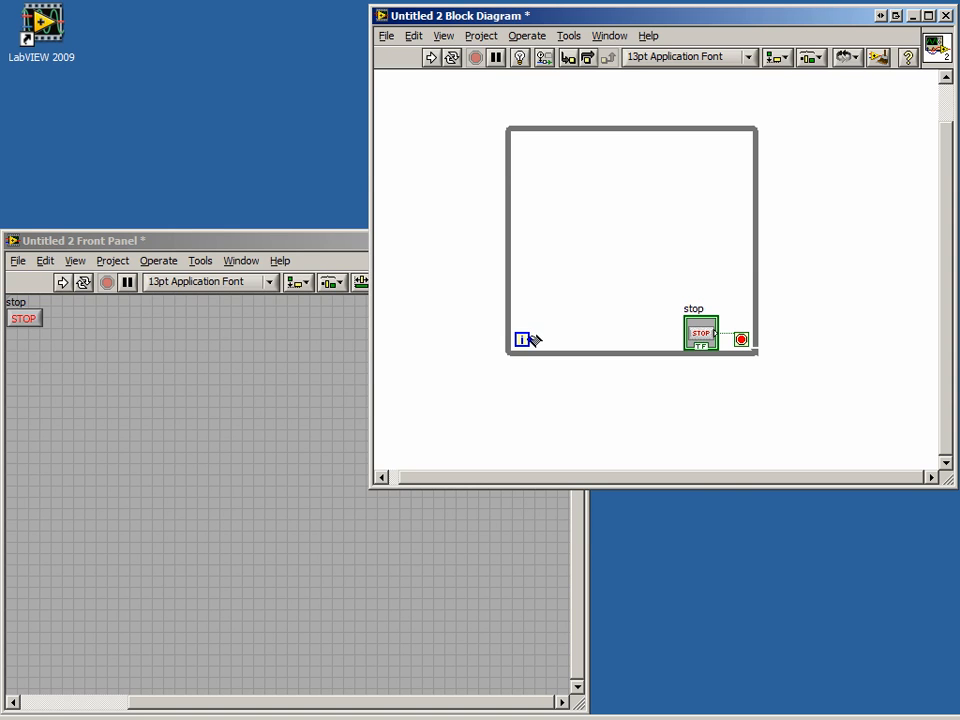
right_click(521, 340)
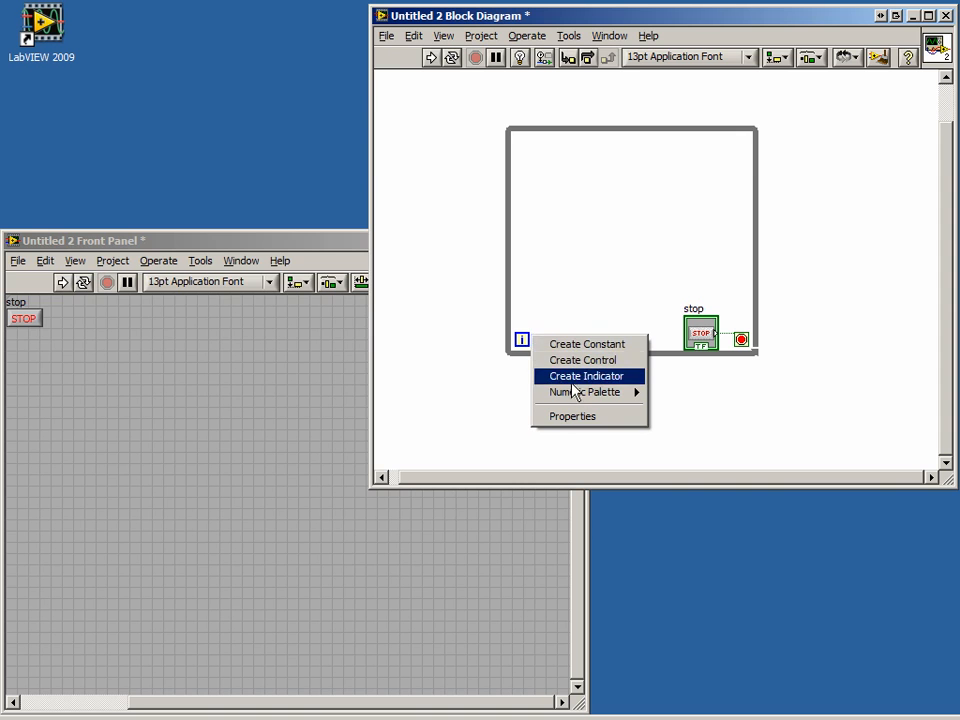
left_click(586, 375)
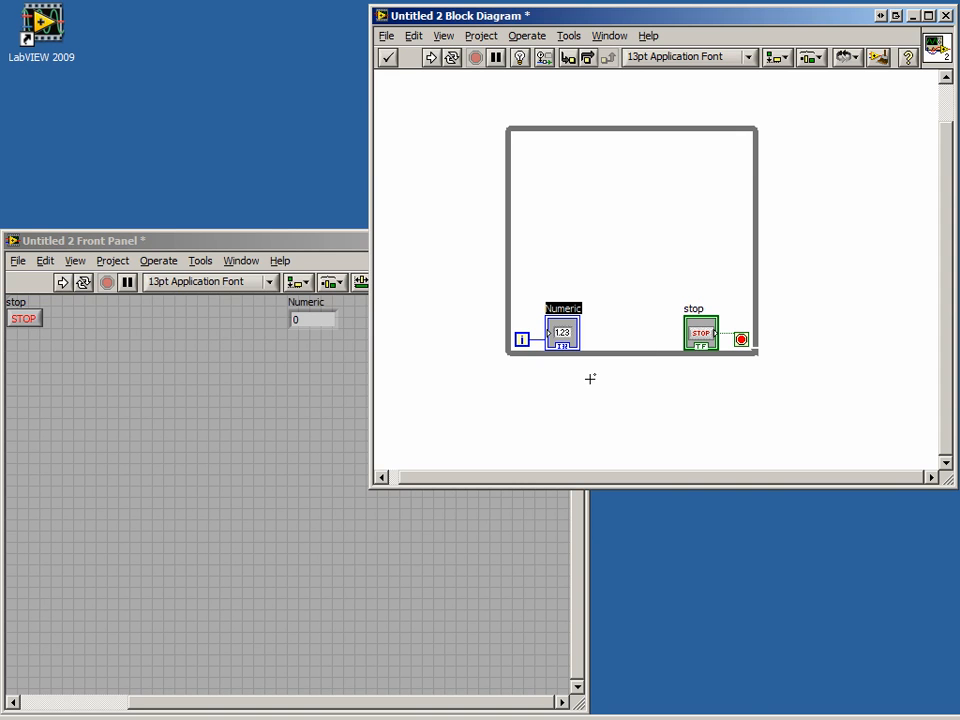
Step: Add a Wait (ms) with a 500 constant inside the loop and run the VI
right_click(590, 378)
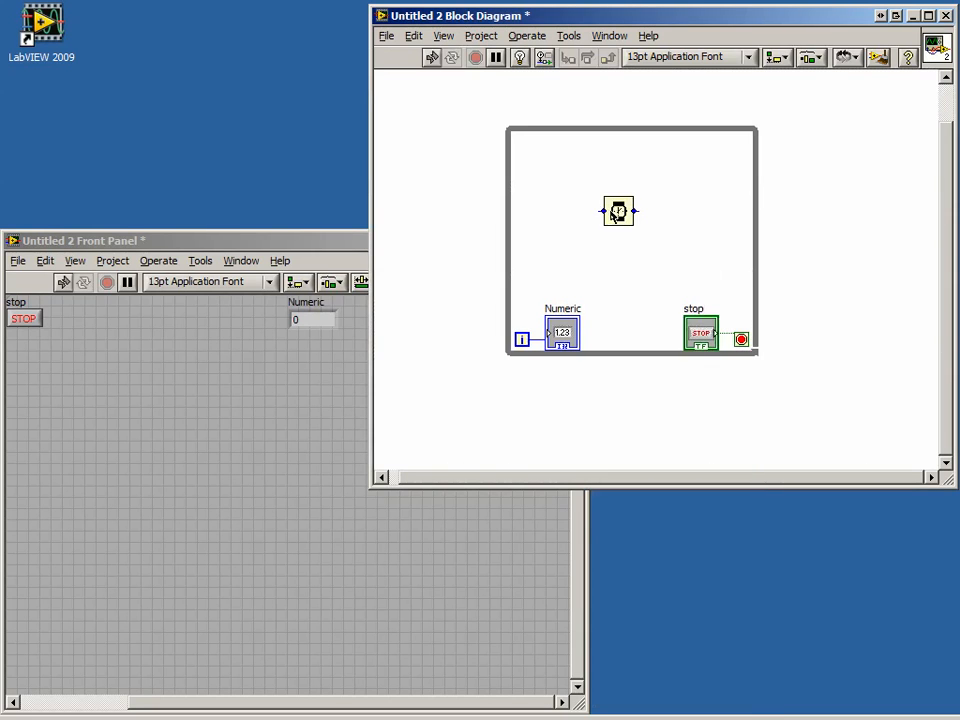
right_click(618, 211)
type("500")
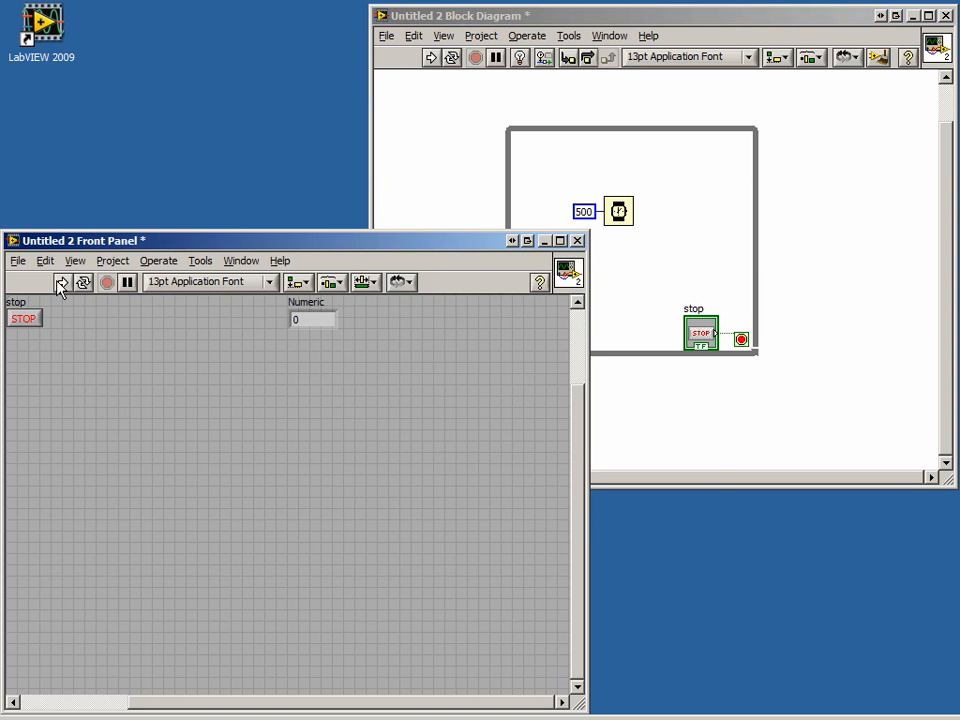
left_click(61, 282)
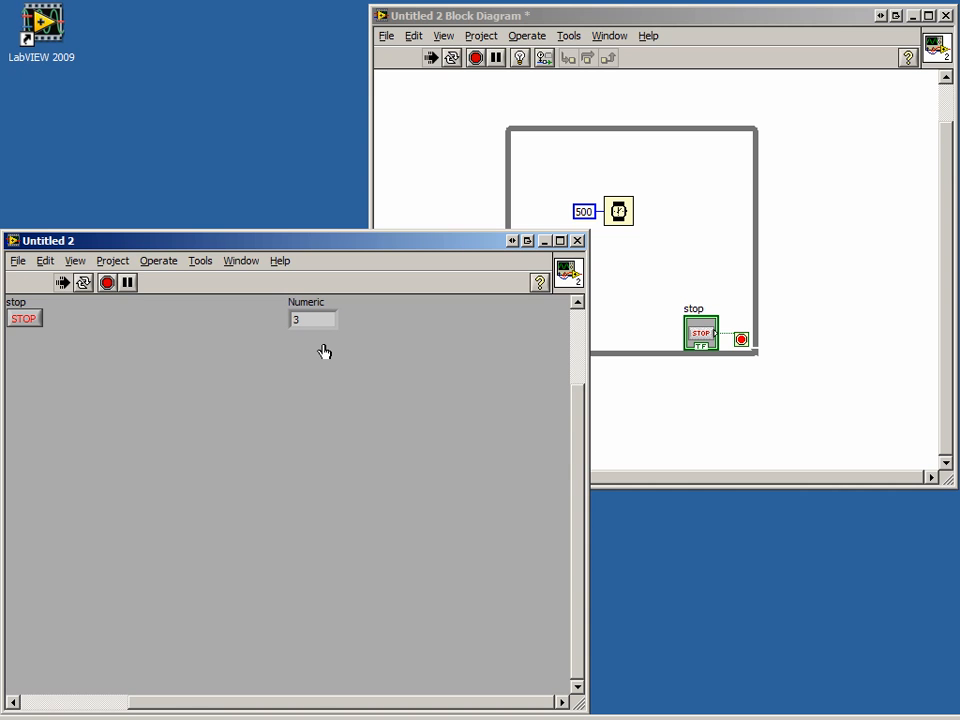